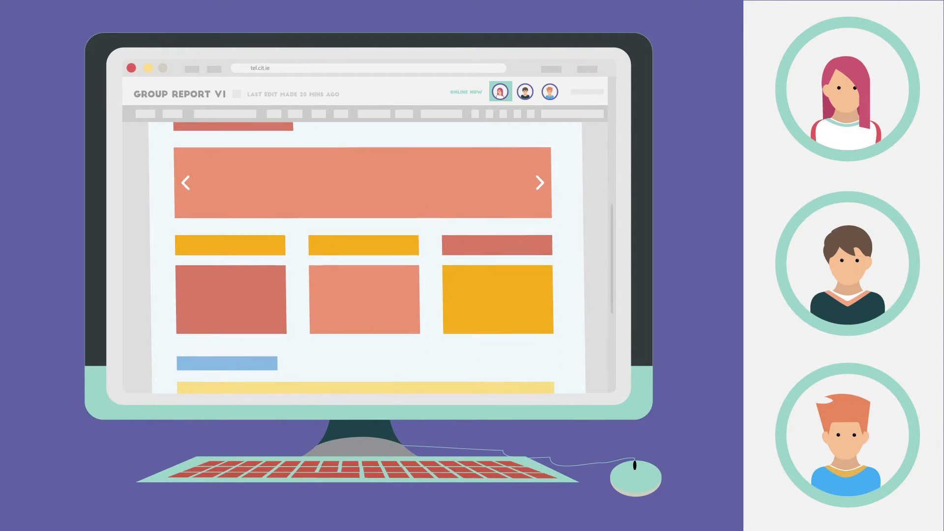
{"action": "scroll", "scroll_direction": "down", "scroll_amount": 3}
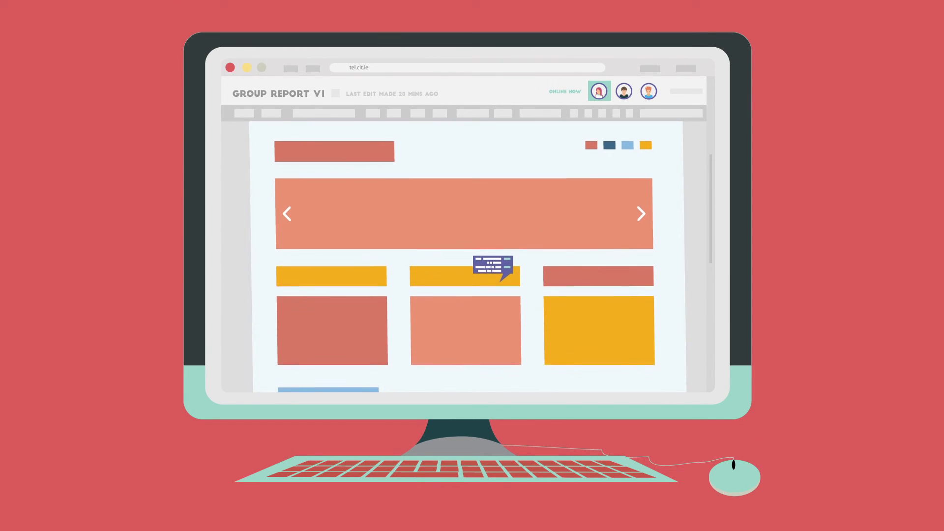
{"action": "scroll", "scroll_direction": "down", "scroll_amount": 3}
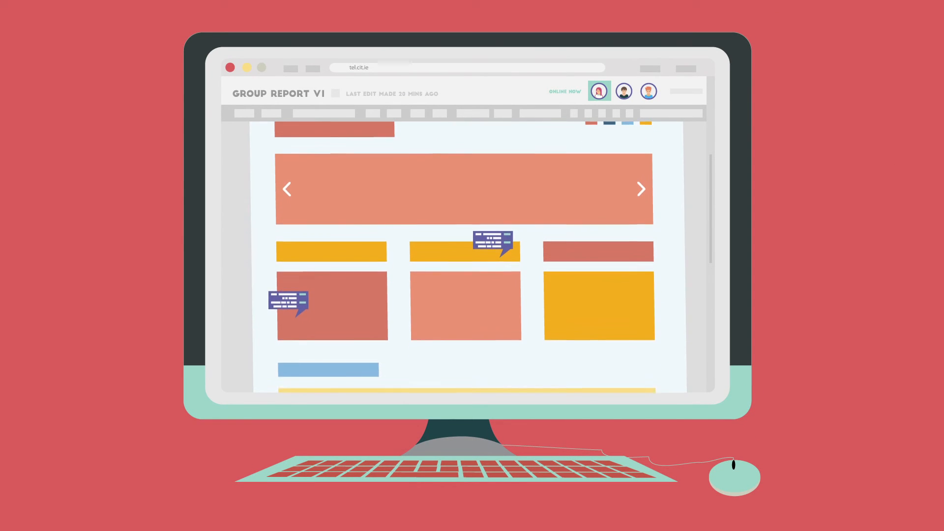